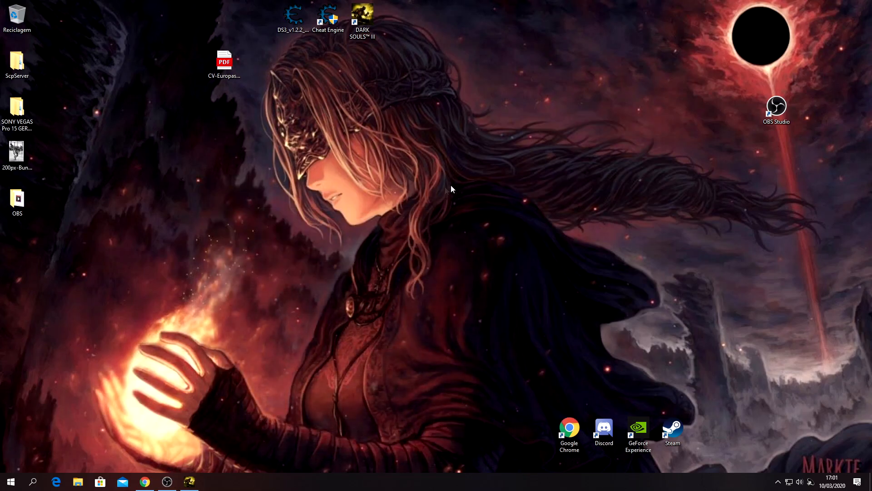
# Show the Dark-Souls-III-Cheat-Engine-Guide GitHub releases page (Table Release v1.2.4) in Chrome
pyautogui.click(144, 481)
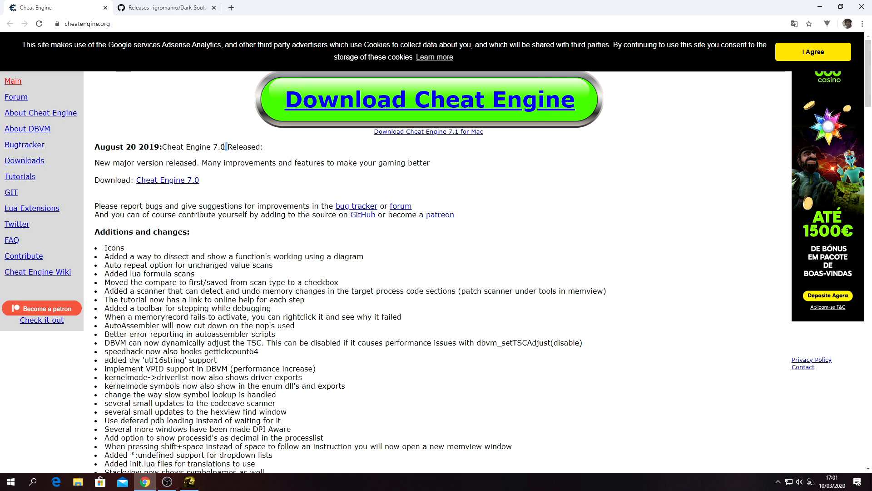
pyautogui.click(164, 7)
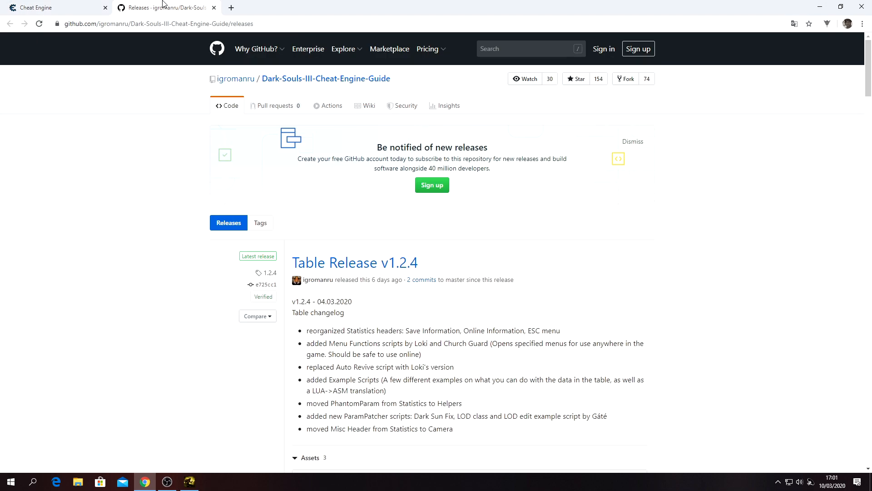
pyautogui.moveTo(422, 279)
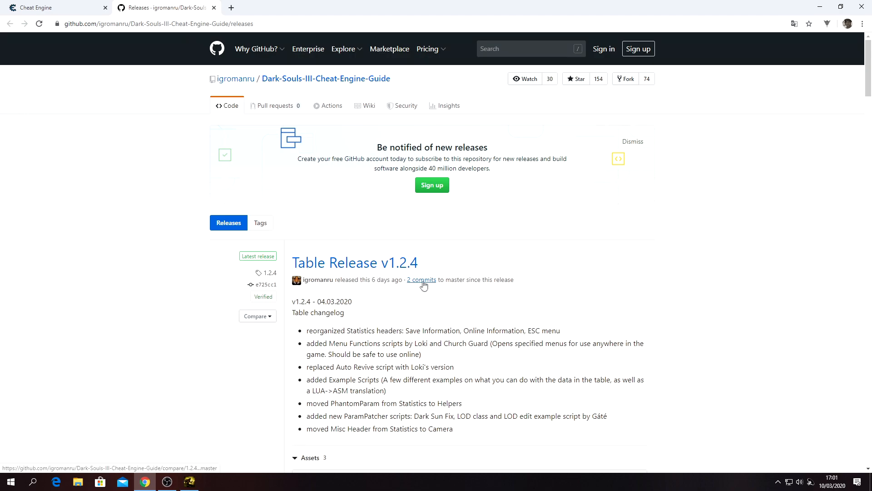
pyautogui.moveTo(106, 38)
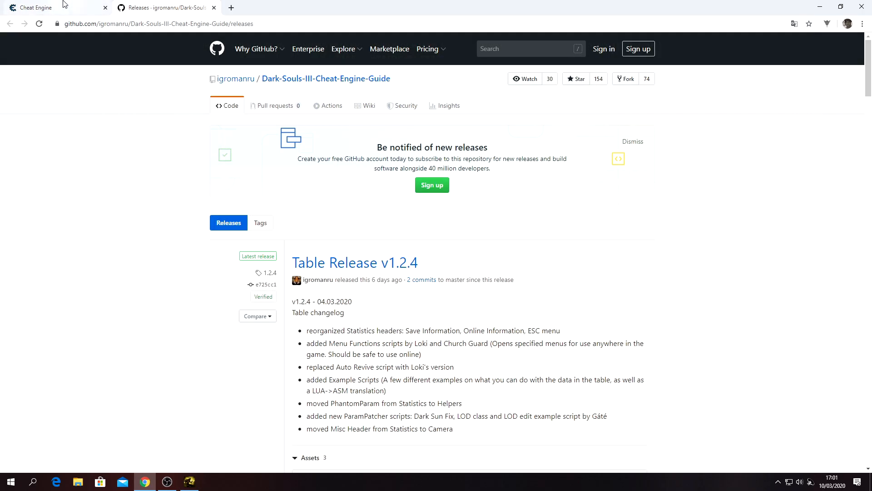
# Bring up Cheat Engine 7.0 with the Dark Souls III table v1.2.2 loaded
pyautogui.click(36, 7)
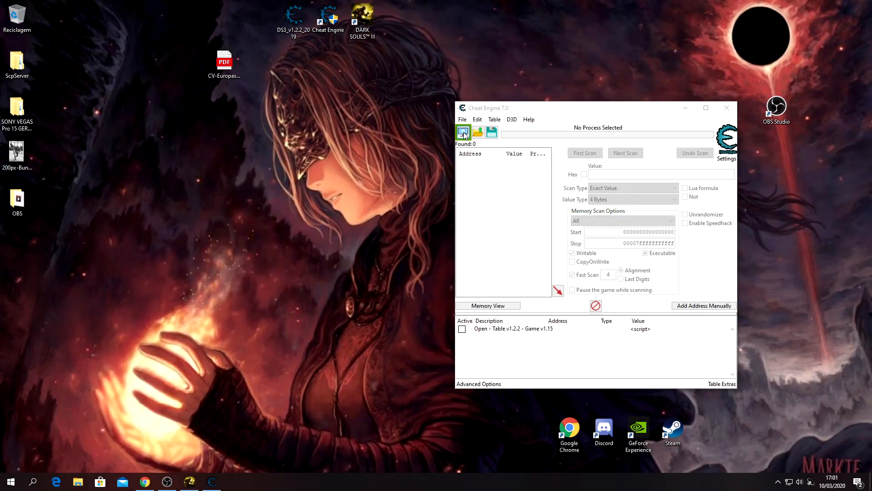
pyautogui.moveTo(463, 132)
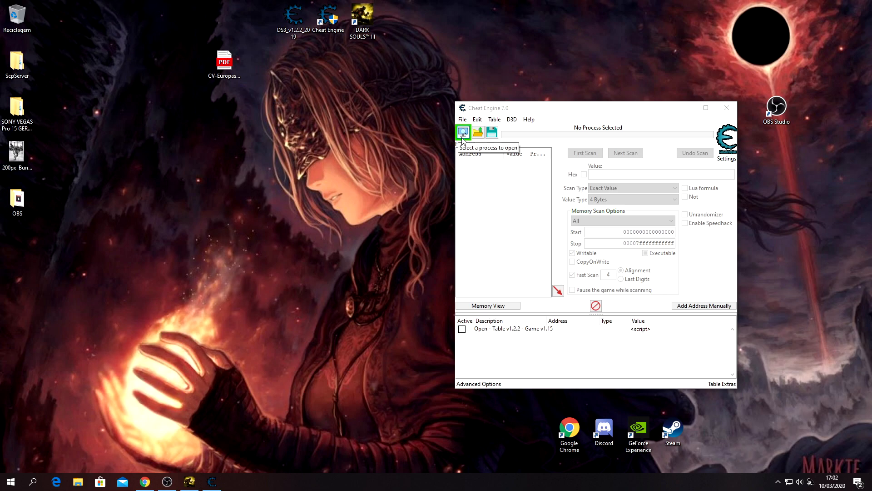
# Attach to DARK SOULS III and enable the table's Open, Helpers and Item Gib scripts
pyautogui.click(463, 132)
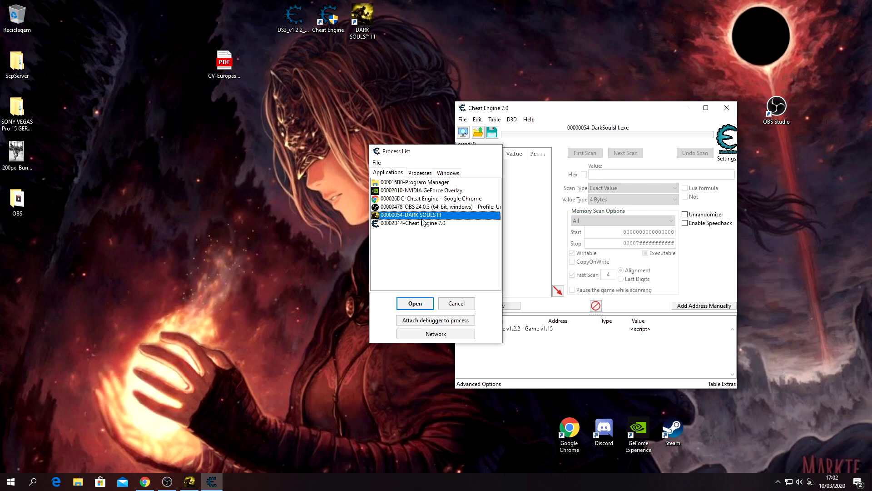
pyautogui.click(414, 303)
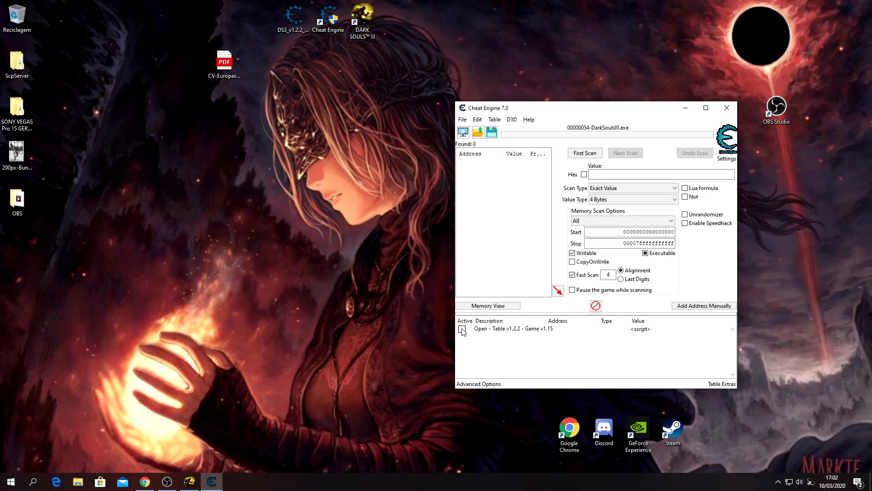
pyautogui.click(462, 328)
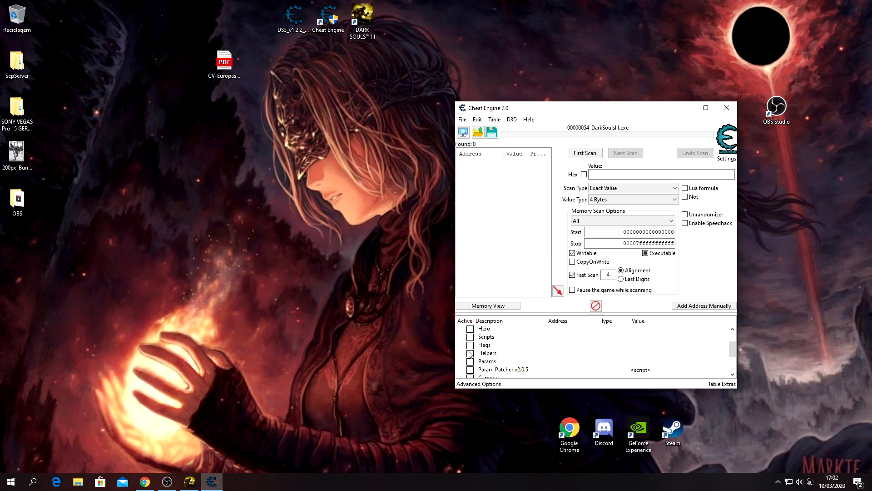
pyautogui.click(496, 344)
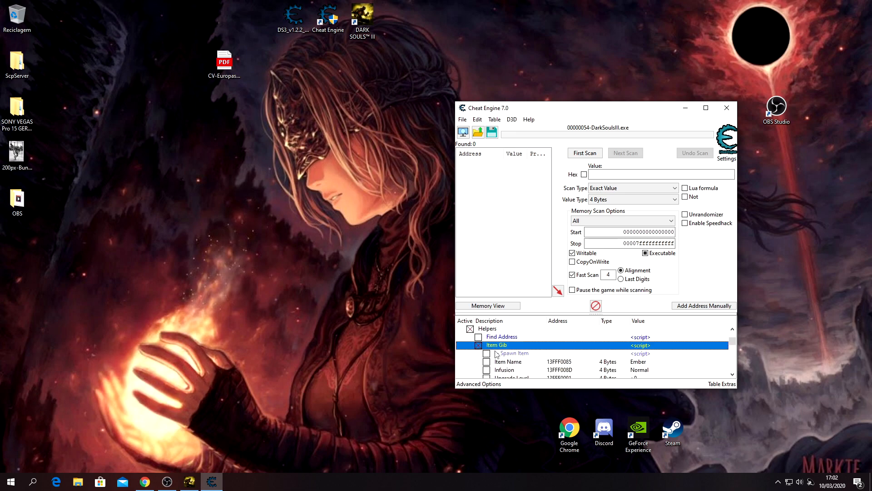
pyautogui.moveTo(497, 351)
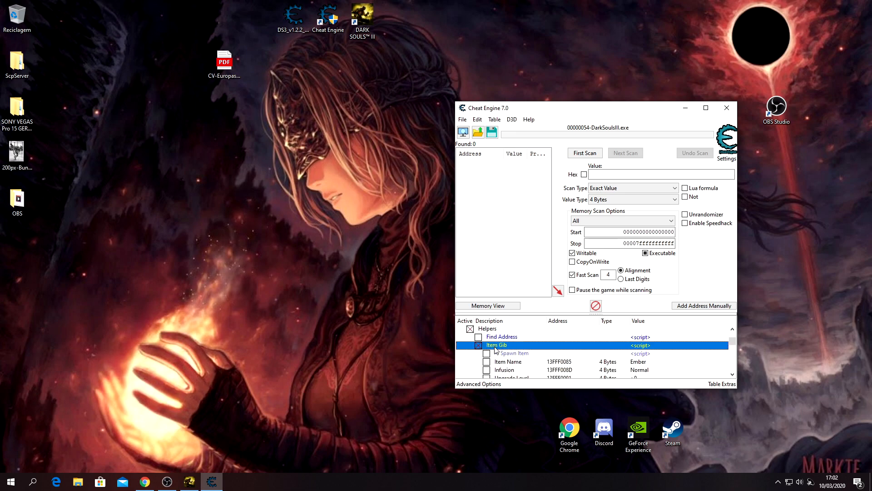
# Choose Soul of a Great Champion as the Item Gib item and enter quantity 80
pyautogui.scroll(-3)
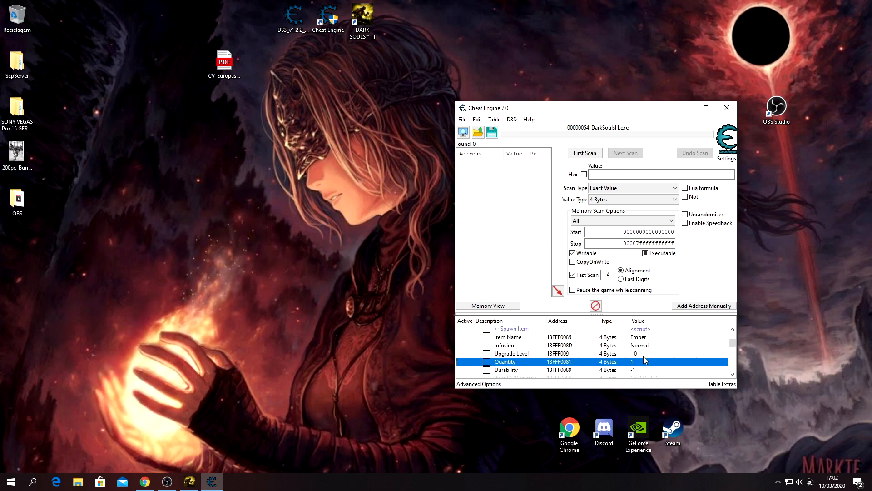
pyautogui.moveTo(637, 356)
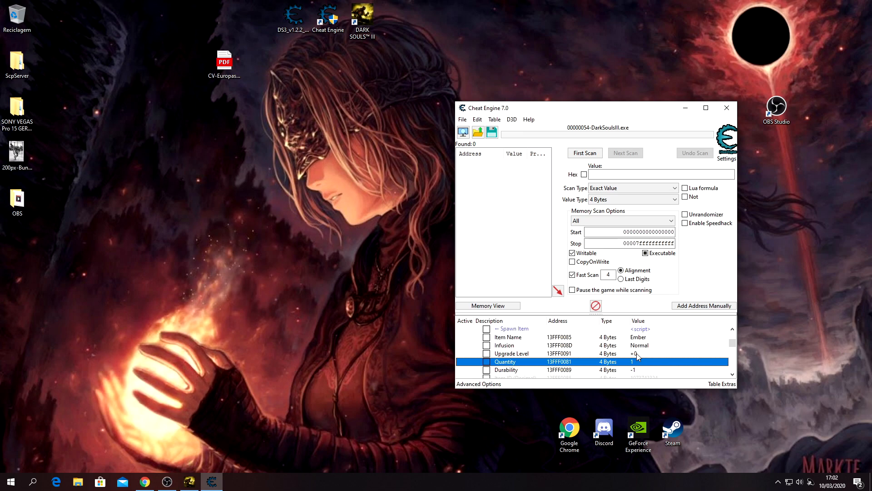
pyautogui.moveTo(636, 346)
pyautogui.write('soul of a great champio')
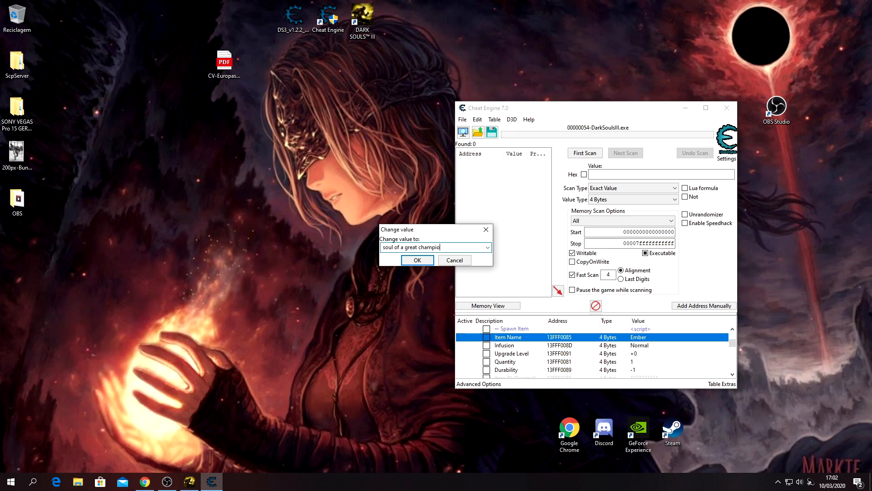
pyautogui.click(487, 247)
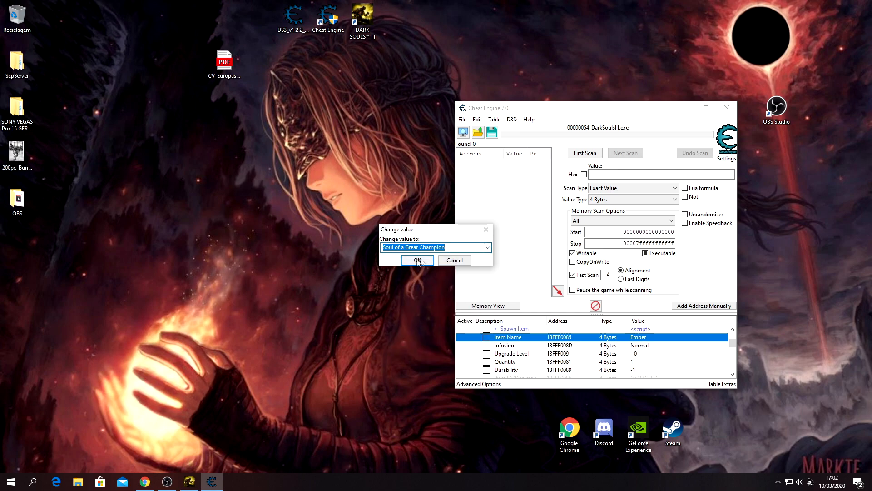
pyautogui.click(416, 260)
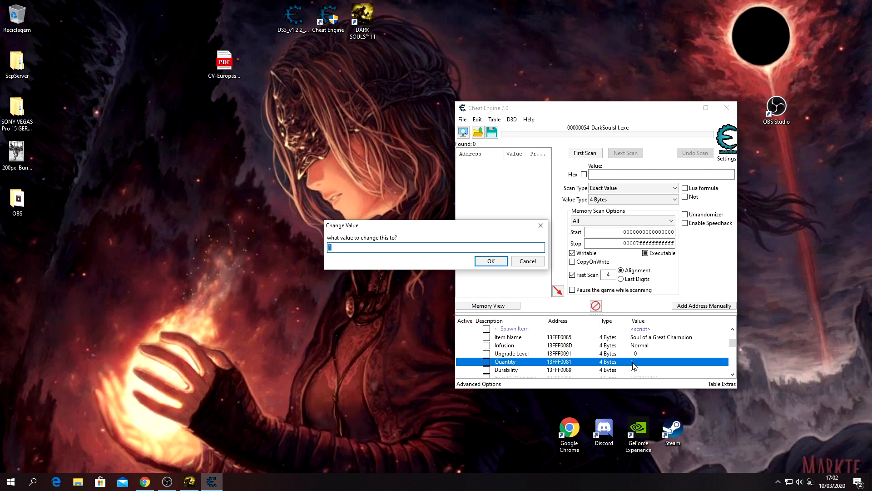
pyautogui.write('80')
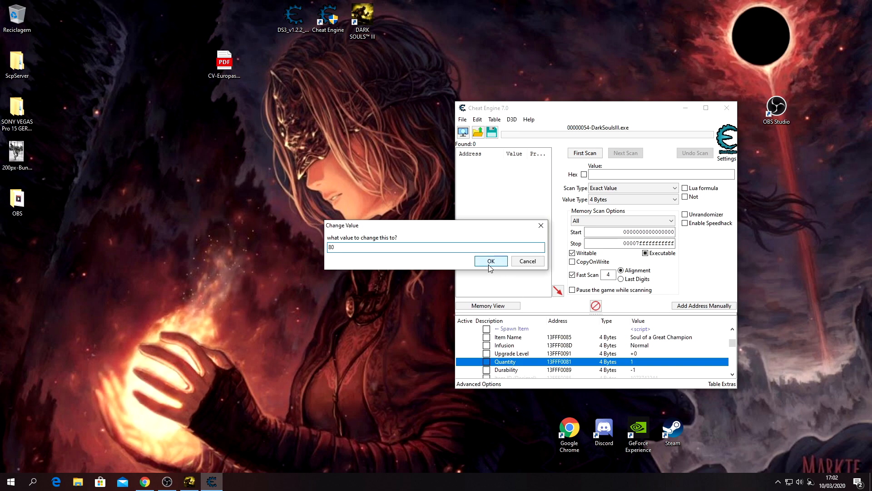
# Apply the quantity of 80 so the souls spawn into the Tools inventory
pyautogui.click(490, 261)
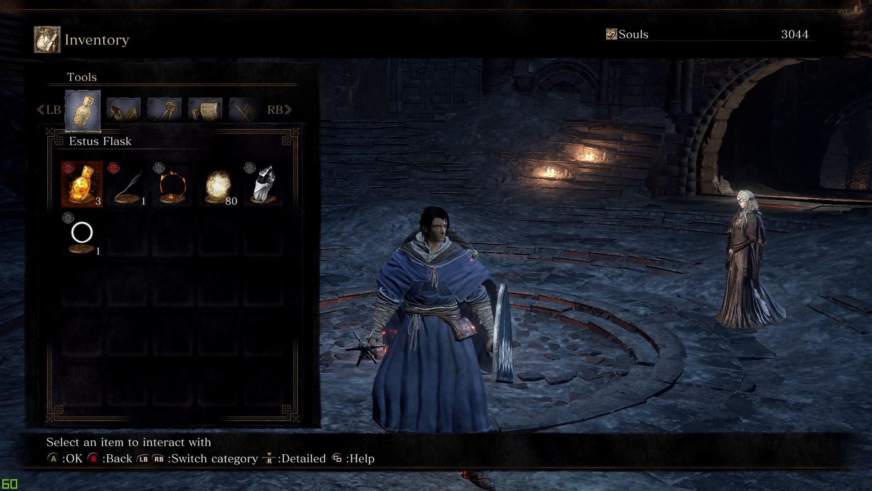
# Level Faith from 16 to 19 at the Firekeeper, spending souls to reach level 10
pyautogui.press('escape')
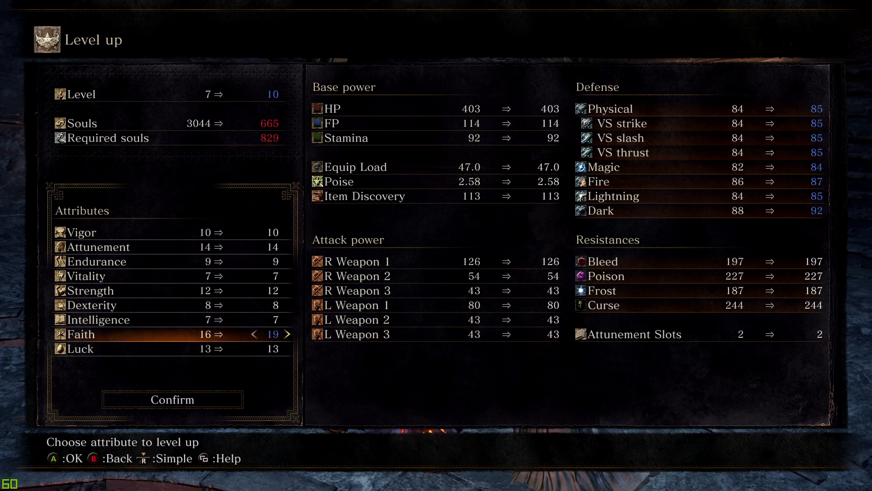
pyautogui.click(171, 399)
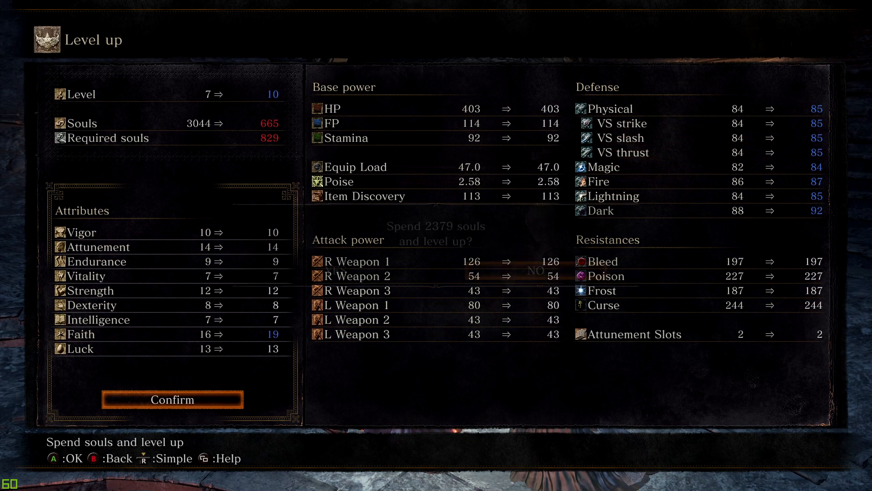
pyautogui.click(171, 399)
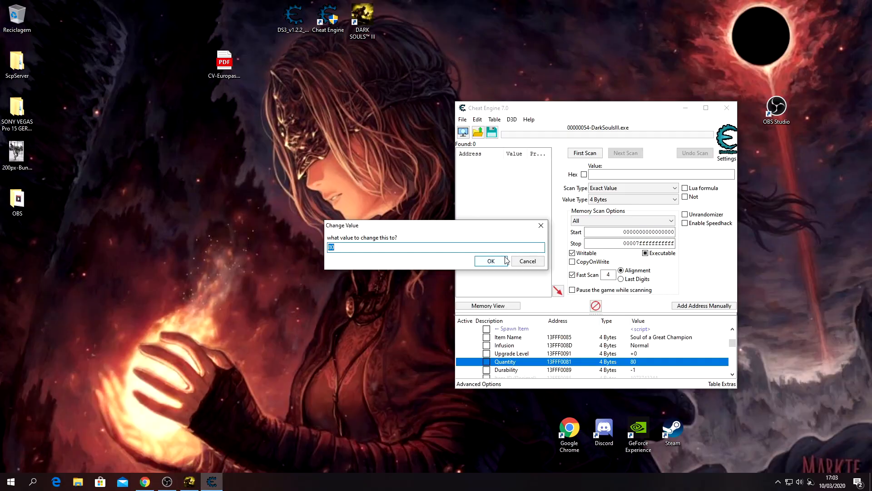
# Apply a quantity of 1 for the Soul of a Great Champion spawn
pyautogui.click(490, 261)
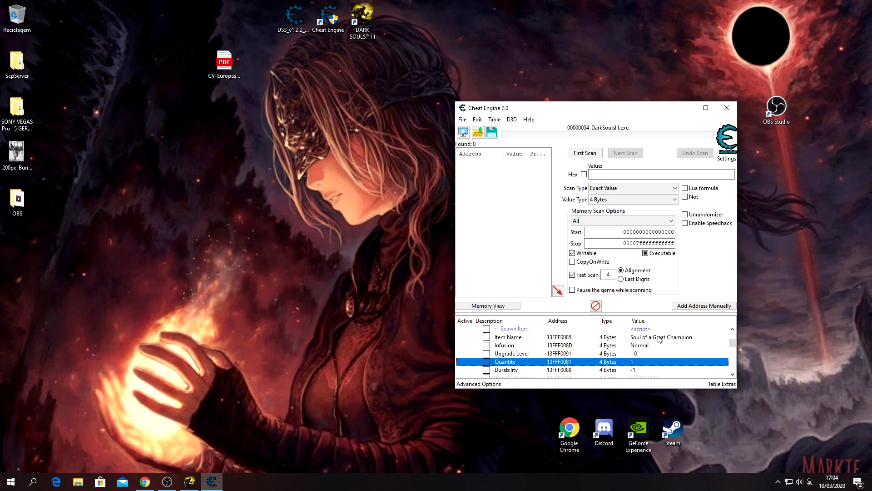
pyautogui.moveTo(303, 437)
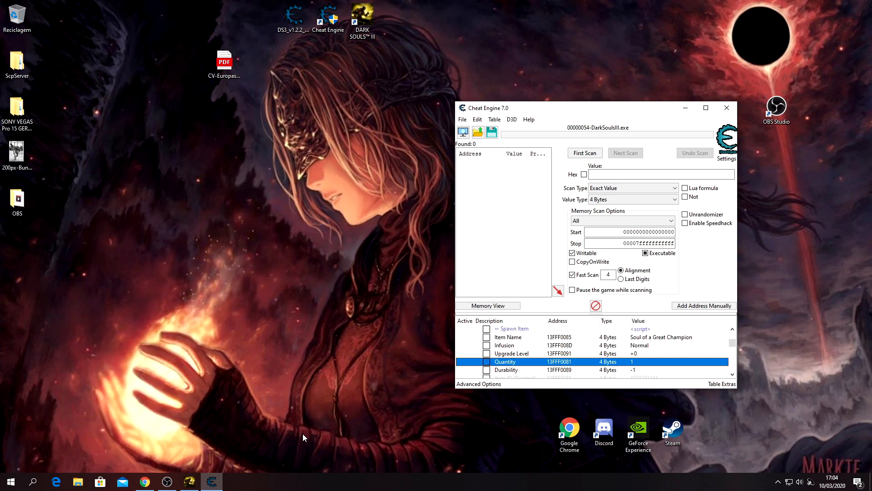
pyautogui.moveTo(189, 481)
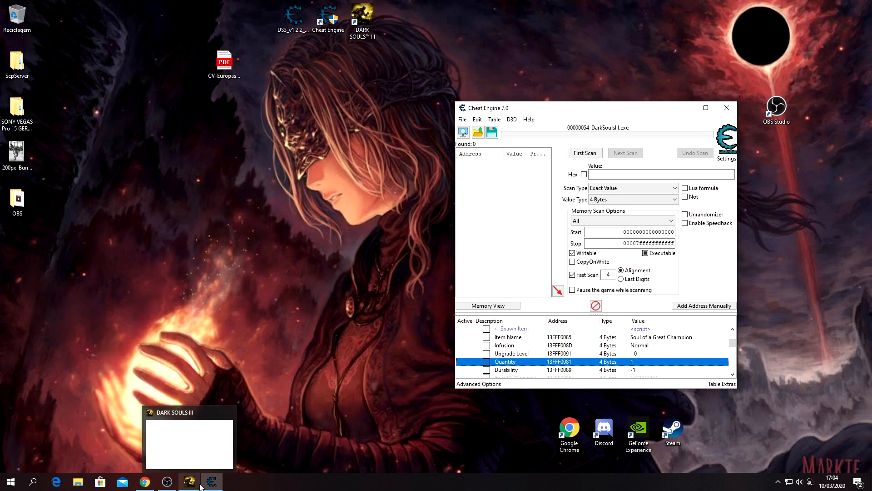
# Expand the shop and upgrade scripts and enable Upgrades Need No Materials
pyautogui.click(189, 442)
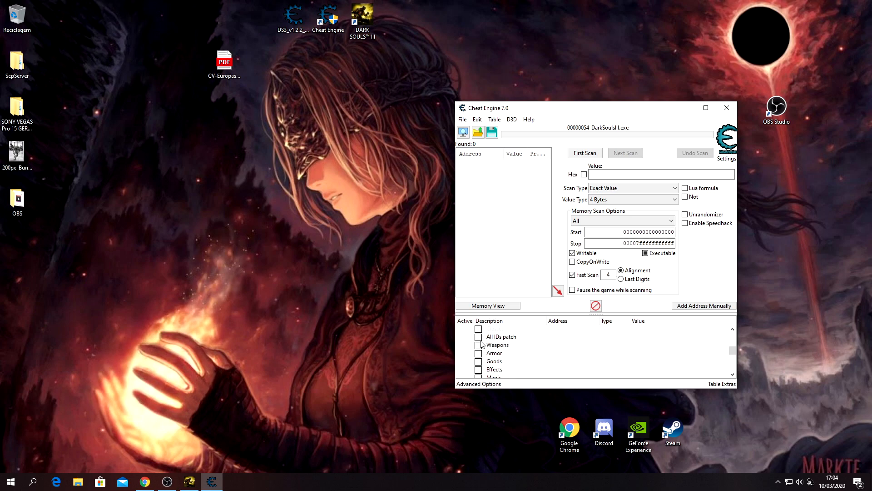
pyautogui.click(479, 336)
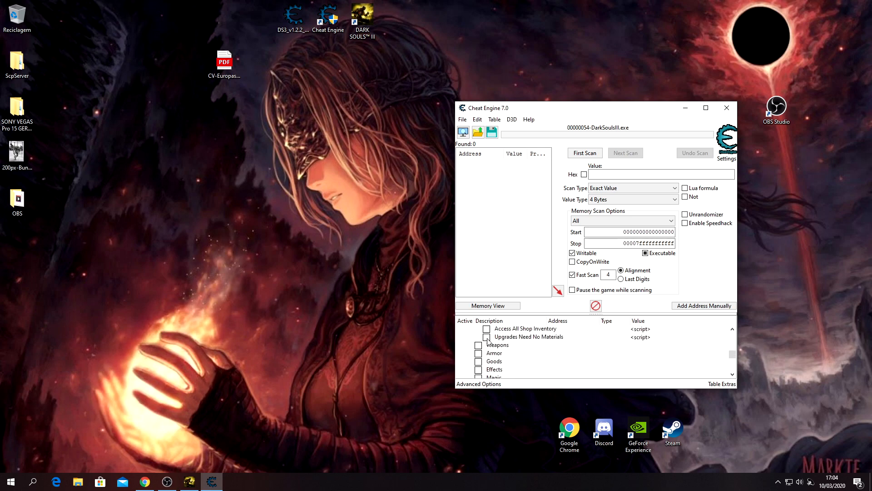
pyautogui.click(528, 337)
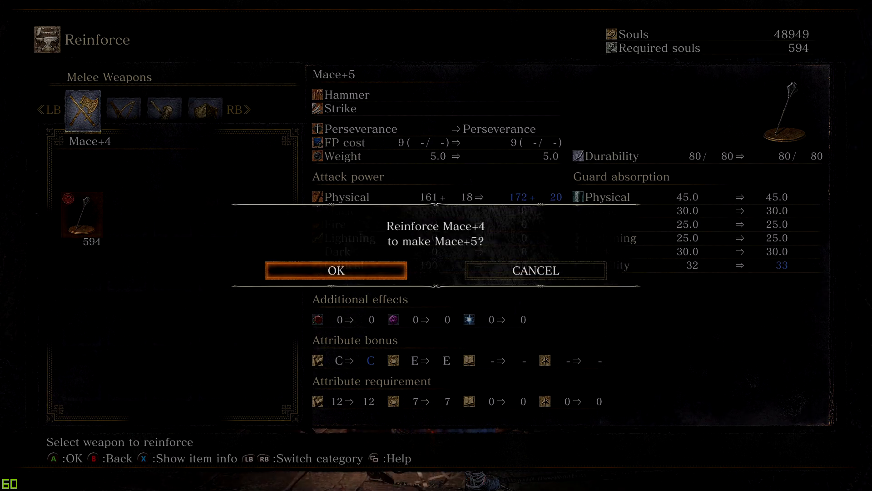
# Confirm each Mace reinforcement in turn, raising it from +4 toward +9
pyautogui.click(335, 270)
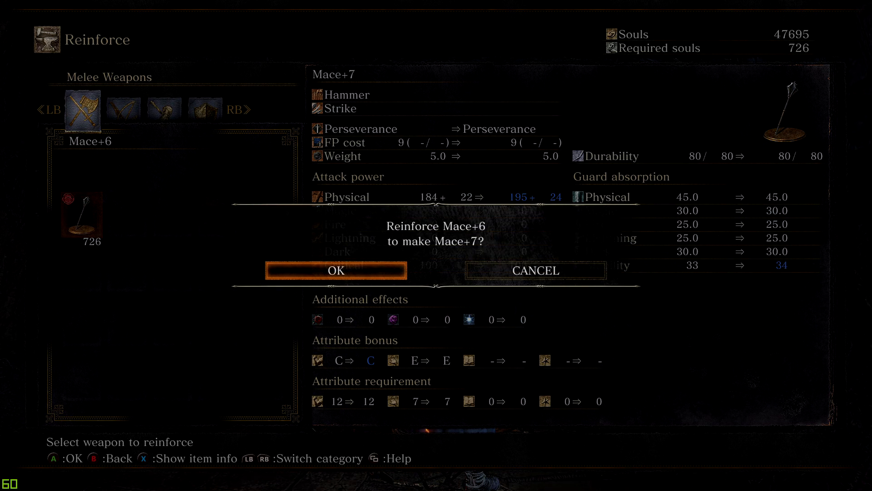
pyautogui.click(336, 270)
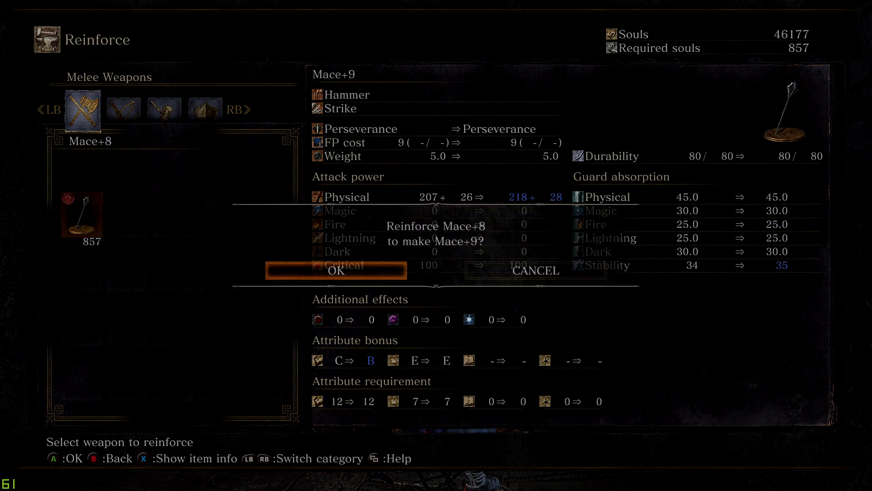
pyautogui.click(336, 270)
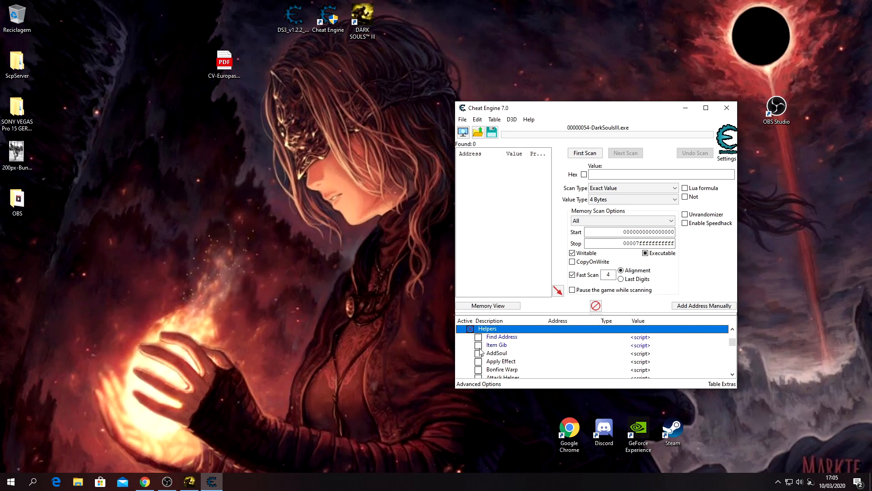
# Expand Item Gib and set the item name to Ringed Knight Straight Sword
pyautogui.click(494, 345)
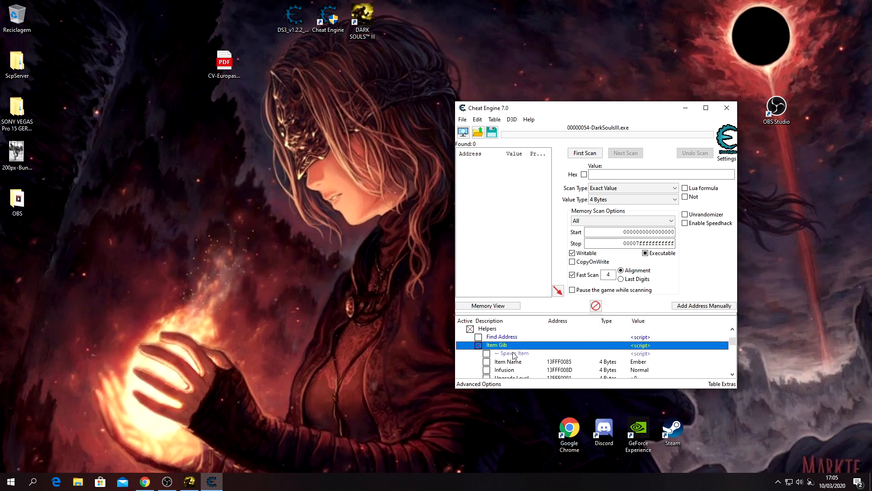
pyautogui.moveTo(641, 366)
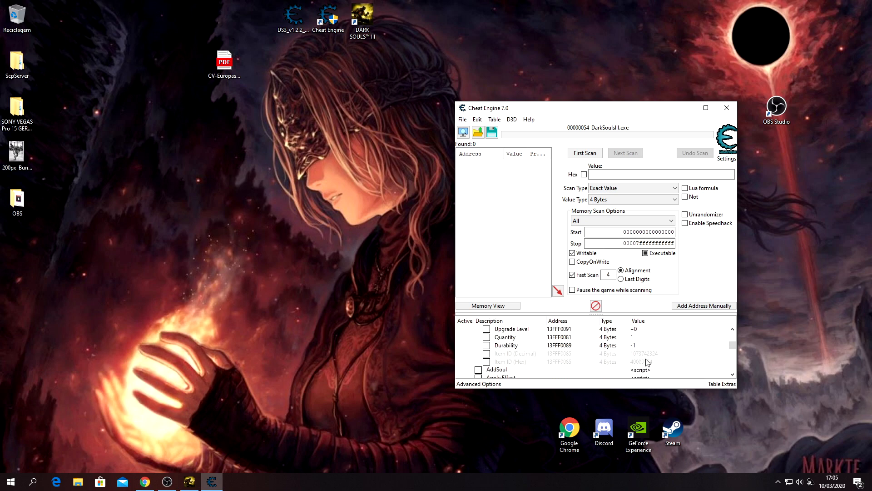
pyautogui.doubleClick(638, 361)
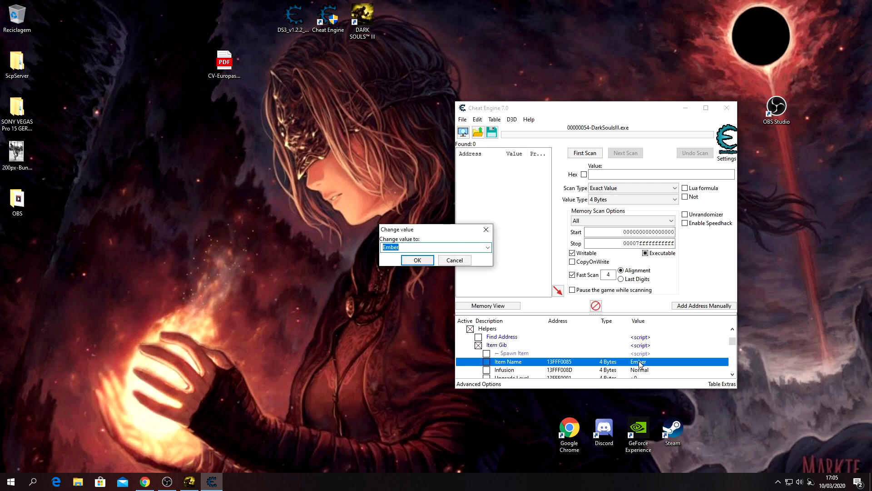
pyautogui.write('ringed knight s')
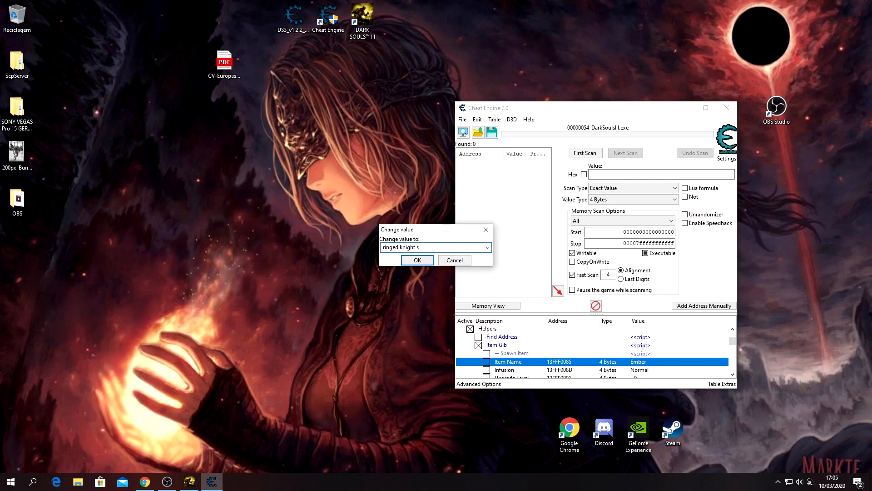
pyautogui.click(486, 248)
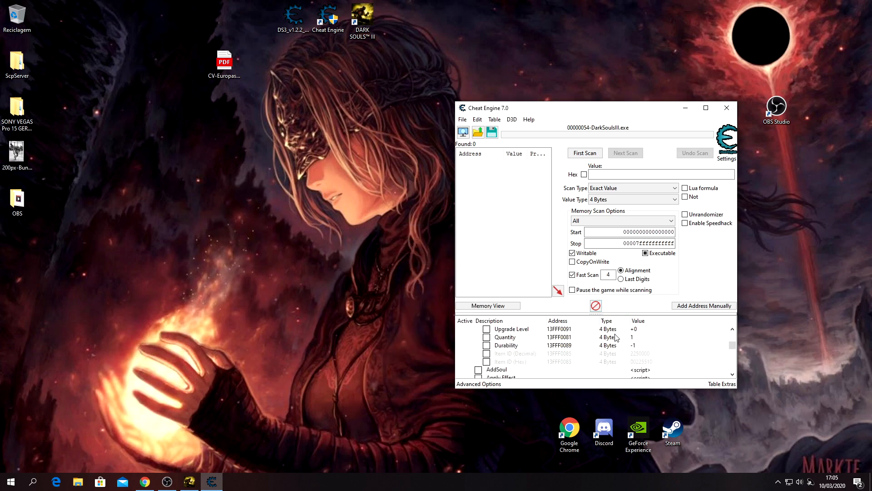
# Set the sword's upgrade level to +5 and bring up the infusion options
pyautogui.doubleClick(634, 328)
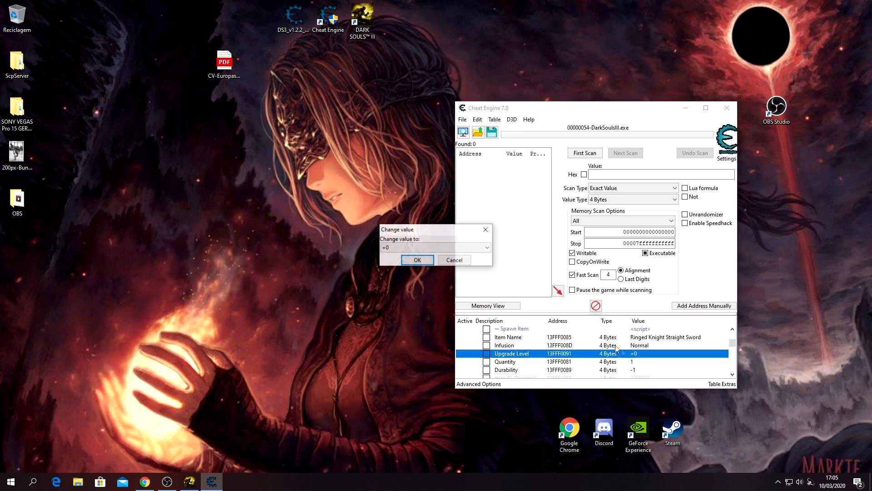
pyautogui.click(488, 247)
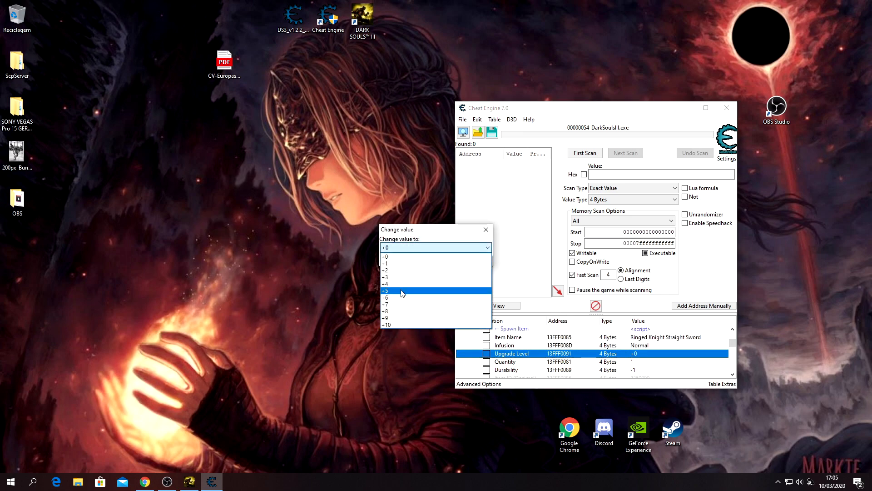
pyautogui.click(401, 290)
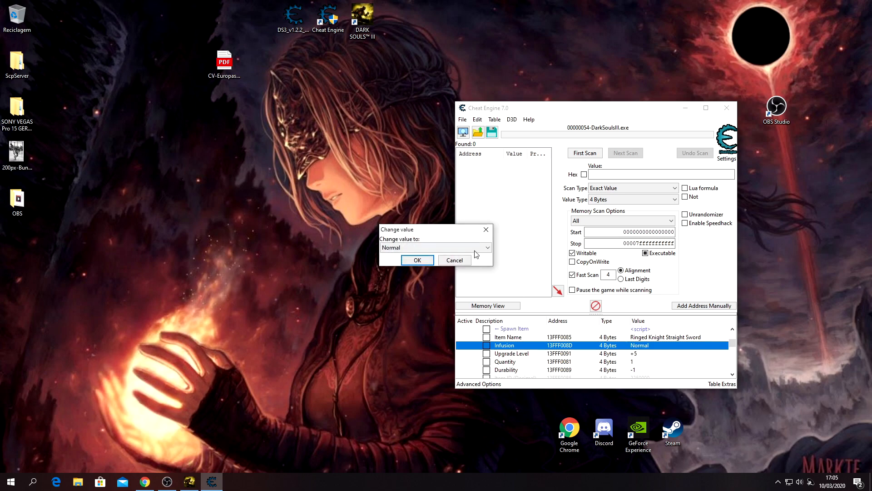
pyautogui.click(488, 248)
pyautogui.write('claymor')
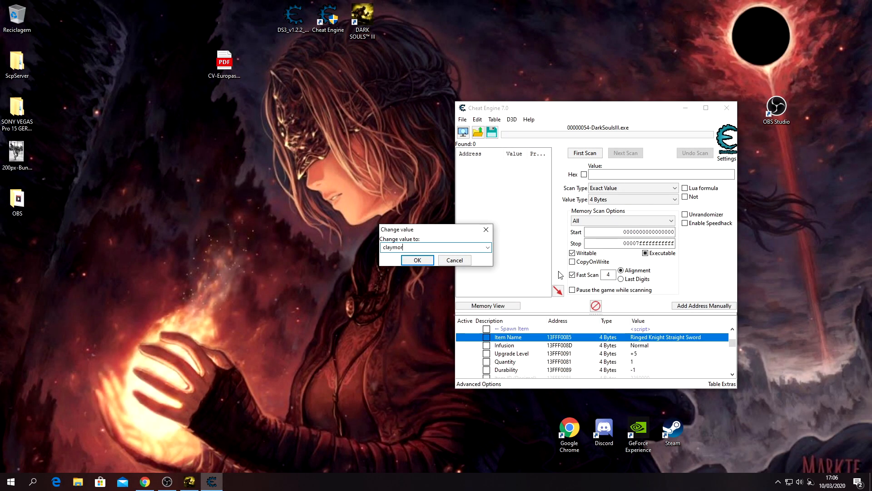
# Choose Claymore as the spawn item with Normal infusion and +0 upgrade
pyautogui.click(488, 247)
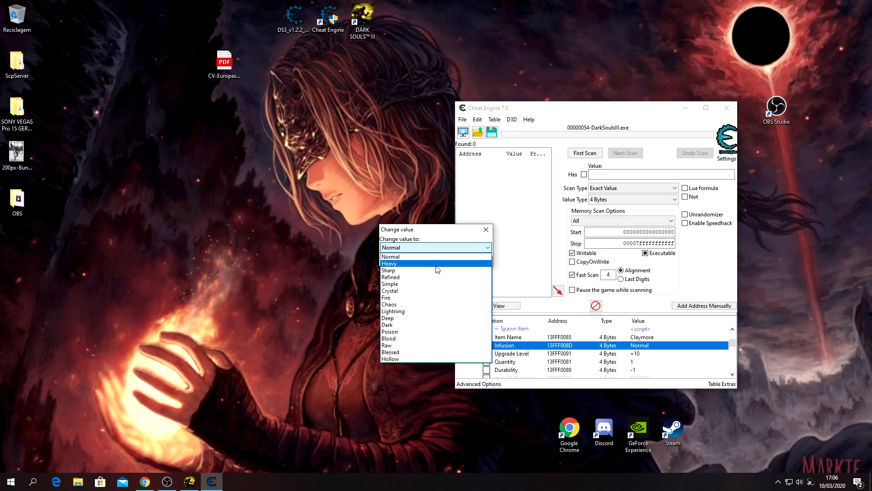
pyautogui.click(394, 311)
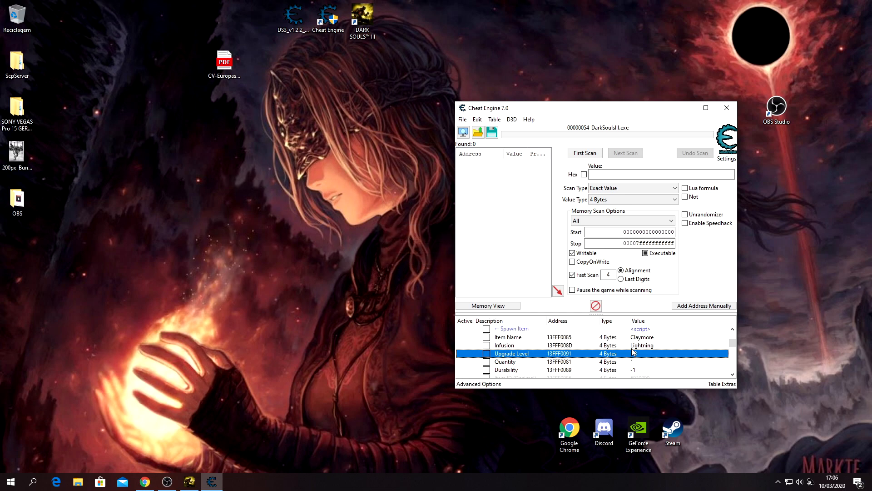
pyautogui.click(503, 345)
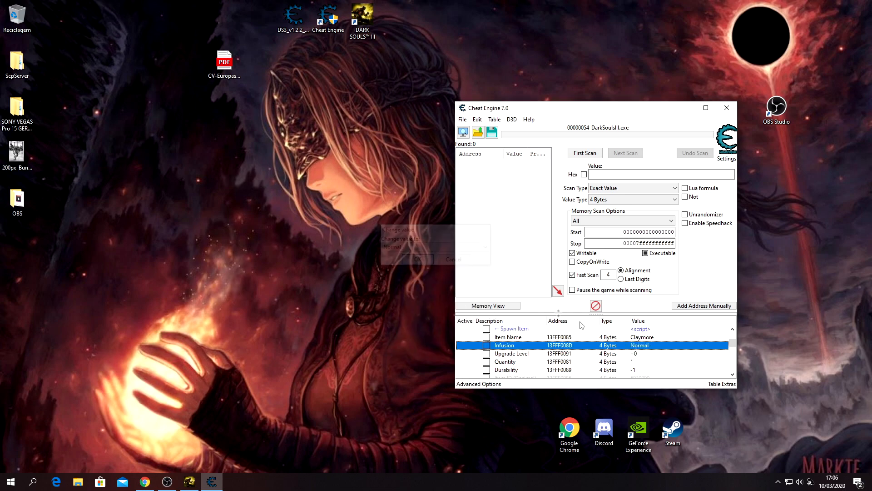
# Search 'iron dragonslayer' in Item Name and pick Iron Dragonslayer Helm
pyautogui.doubleClick(507, 336)
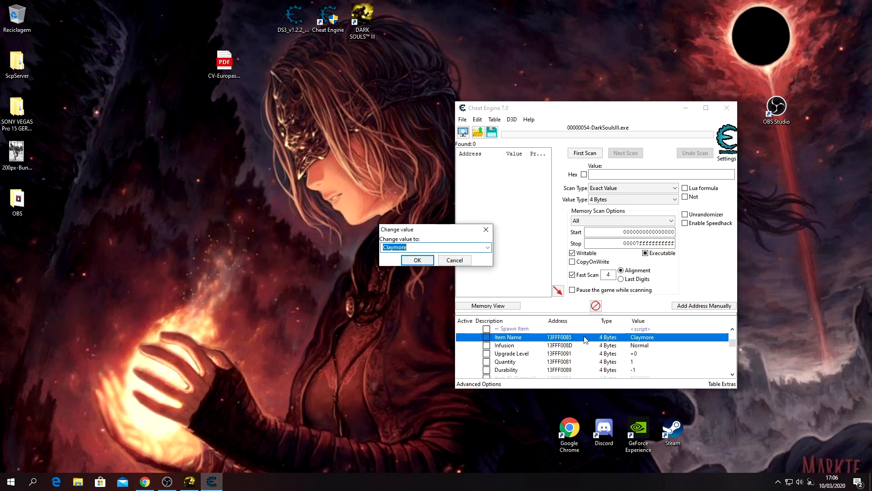
pyautogui.write('soldier elm')
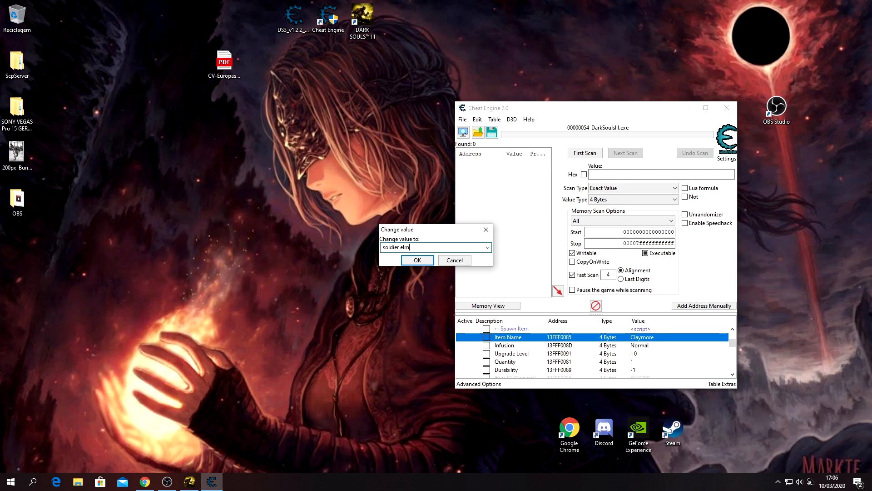
pyautogui.click(487, 248)
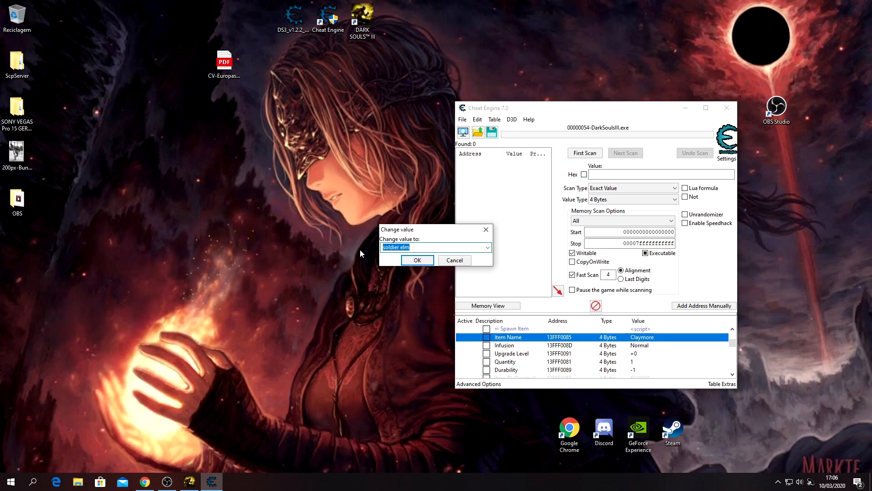
pyautogui.write('iron d')
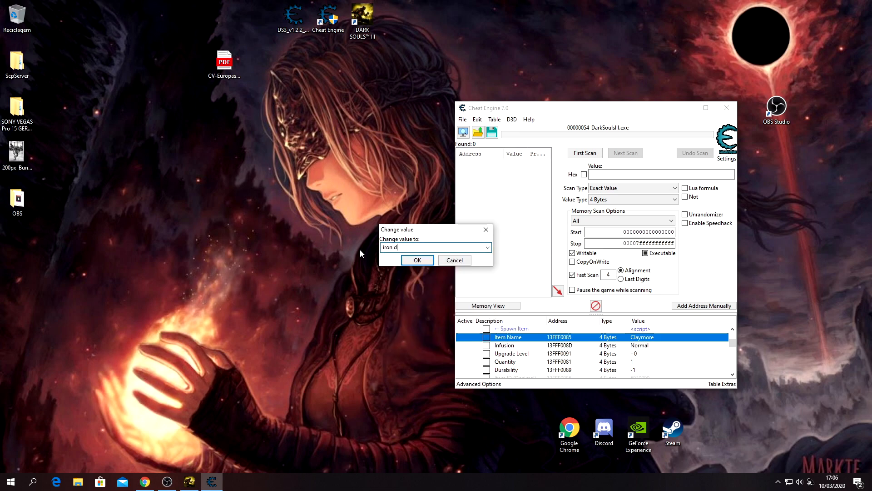
pyautogui.write('ragons')
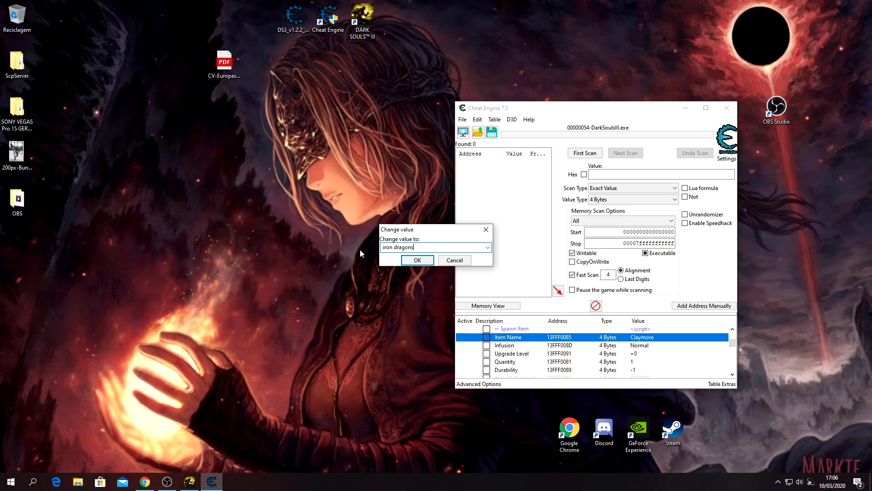
pyautogui.write('layer')
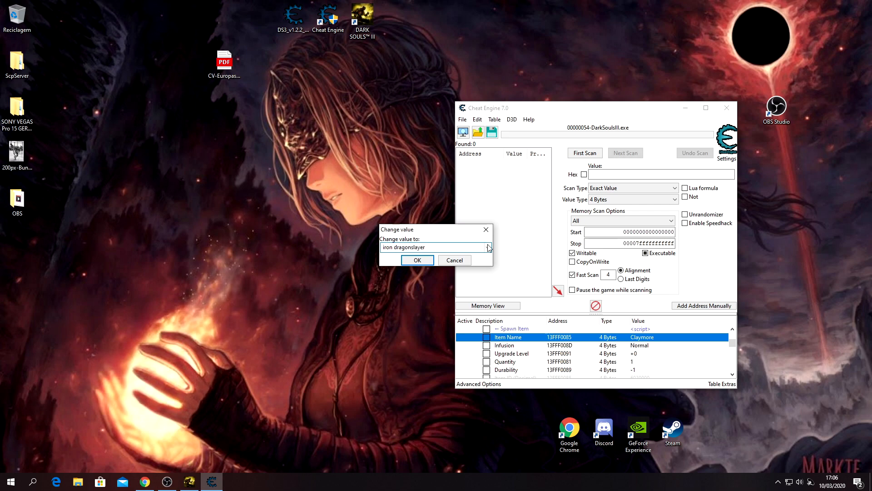
pyautogui.click(417, 259)
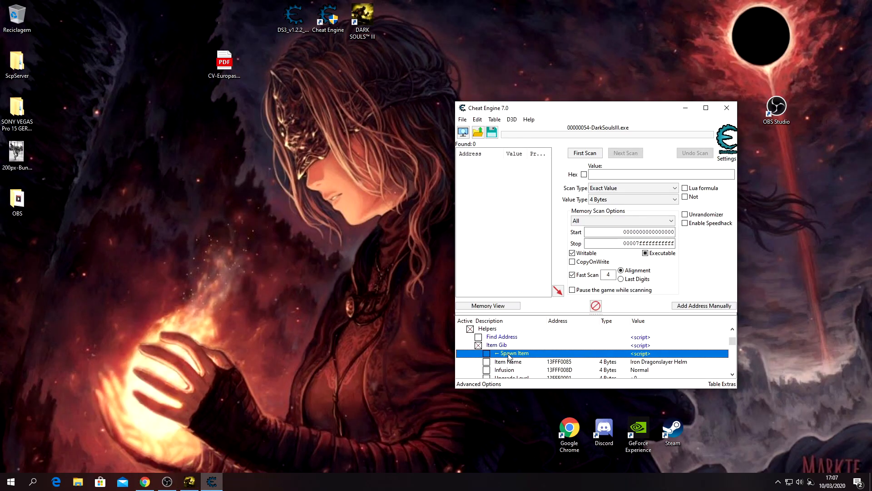
pyautogui.moveTo(484, 355)
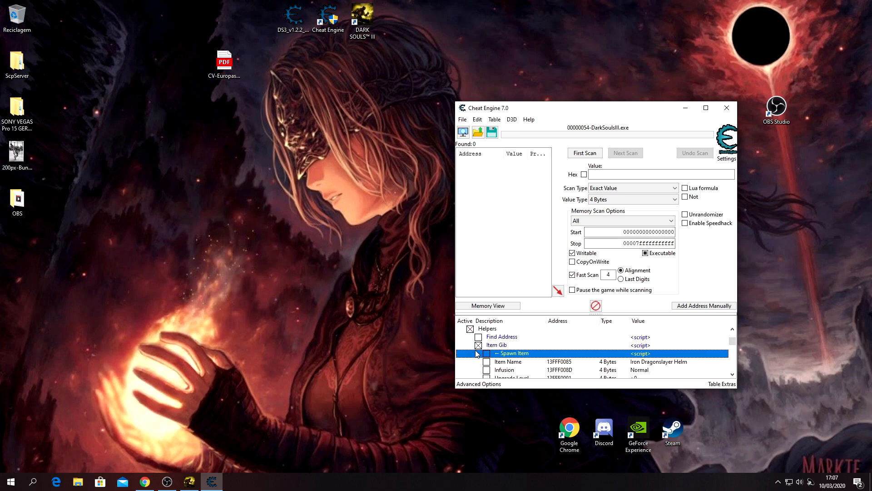
pyautogui.moveTo(542, 357)
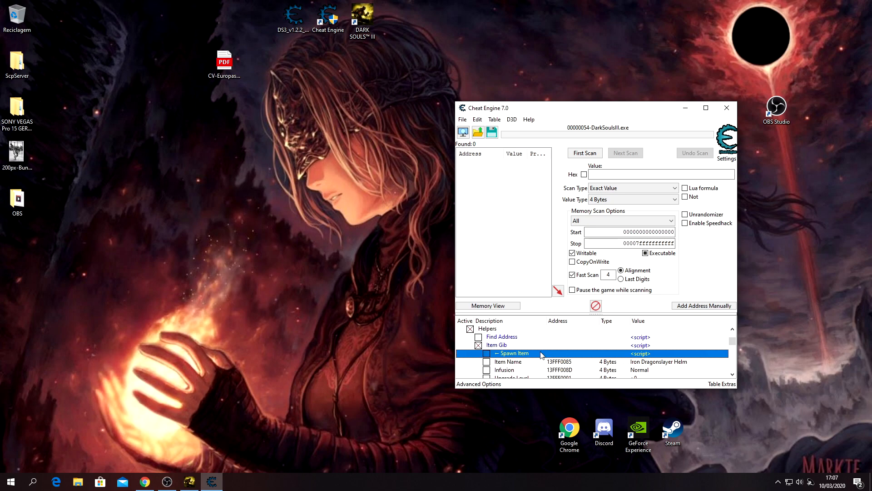
pyautogui.moveTo(491, 352)
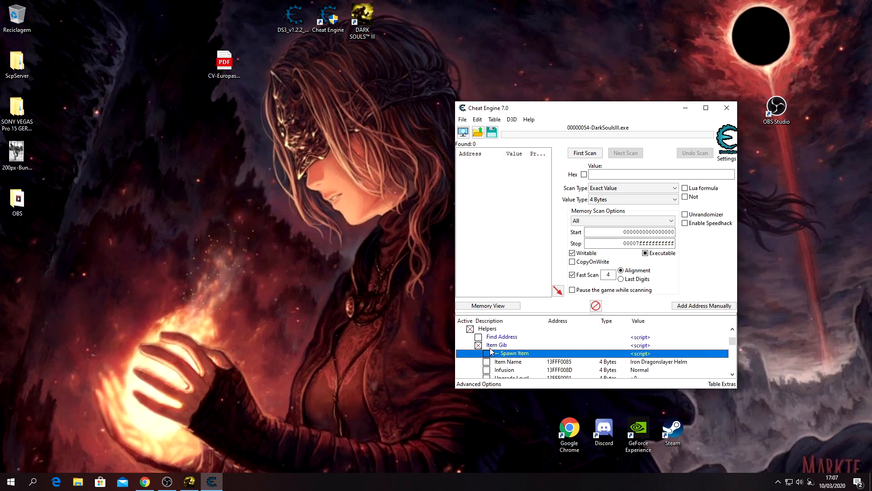